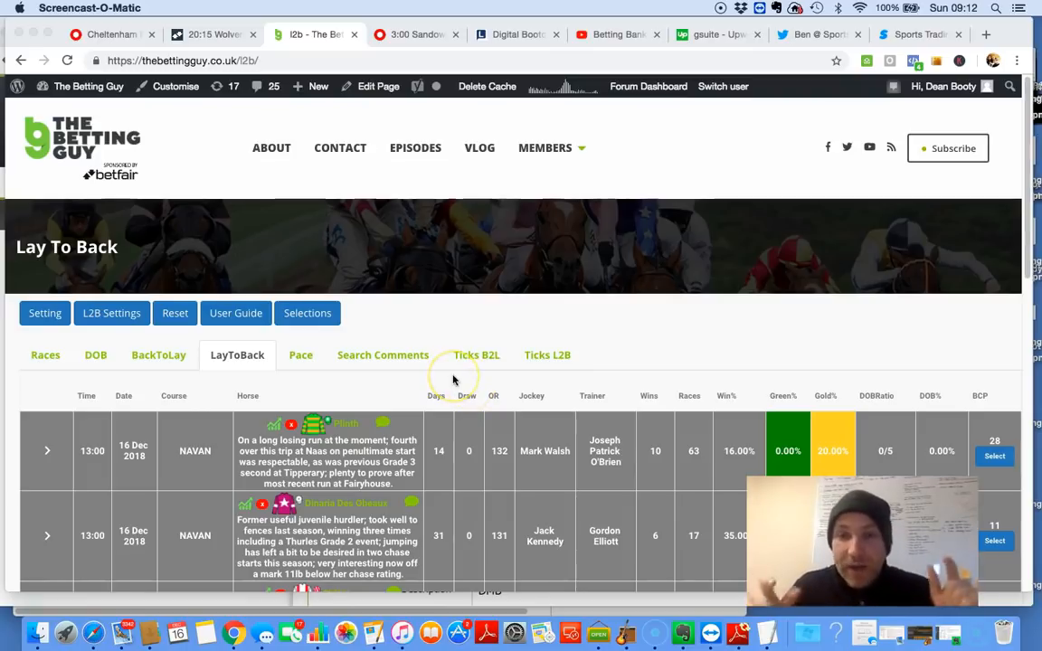
mouse_move(235, 313)
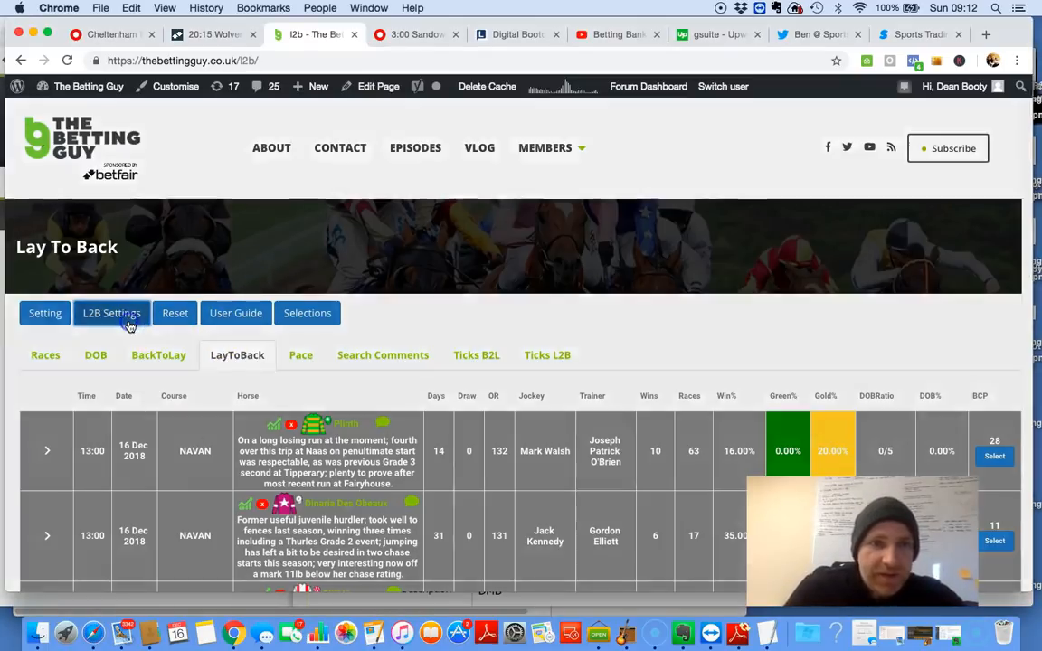
Review the Lay To Back filter settings, including DOB Criteria percentage, and close without changes
click(111, 313)
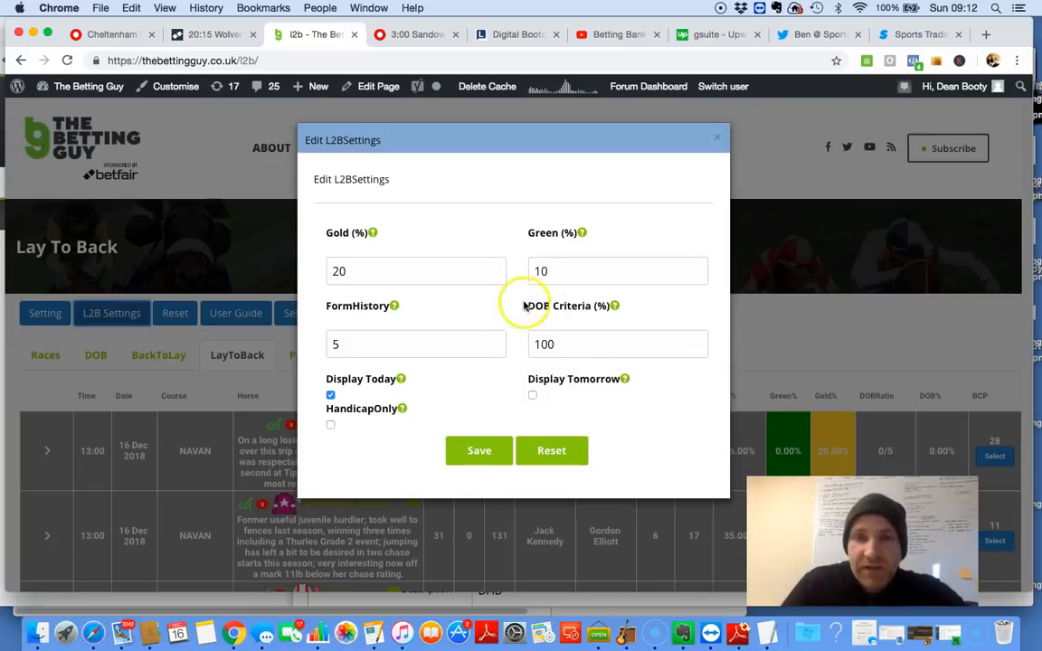
mouse_move(556, 330)
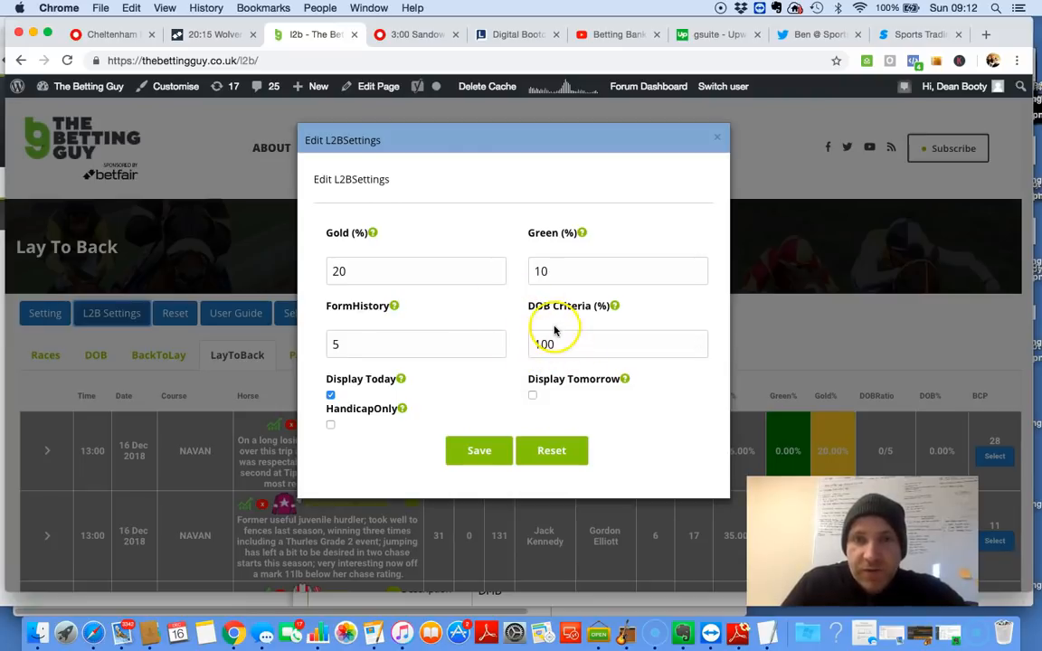
click(617, 345)
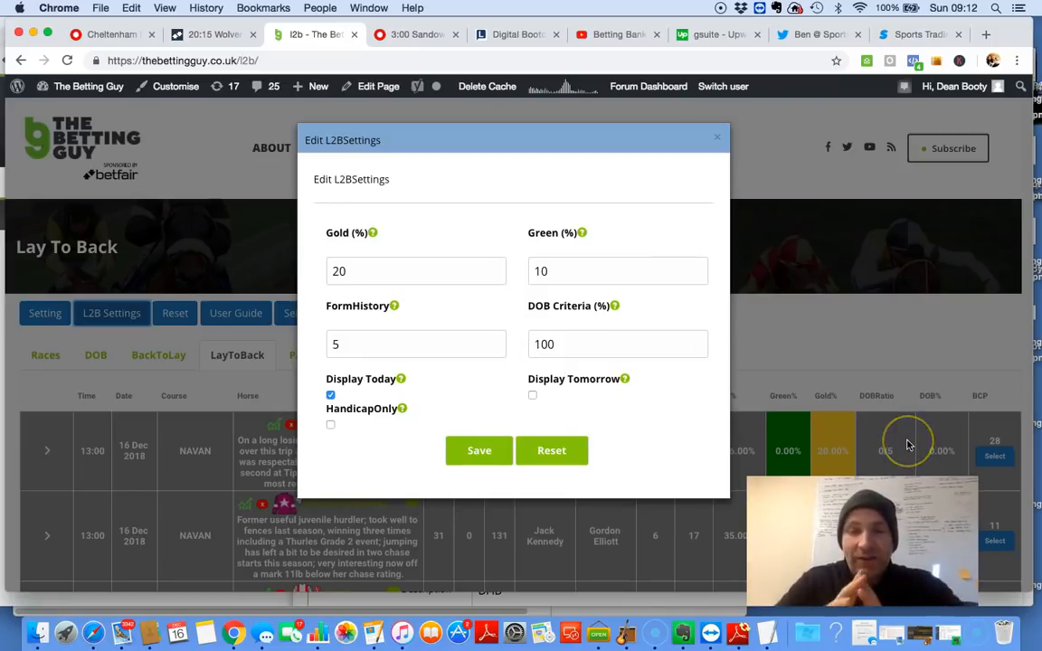
click(617, 343)
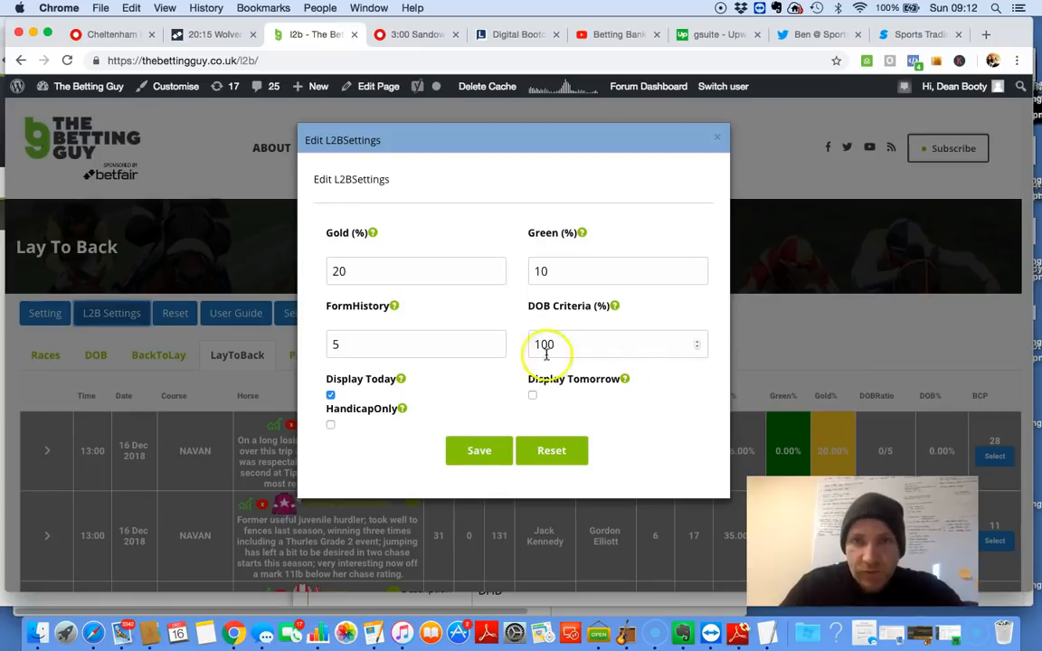
mouse_move(678, 353)
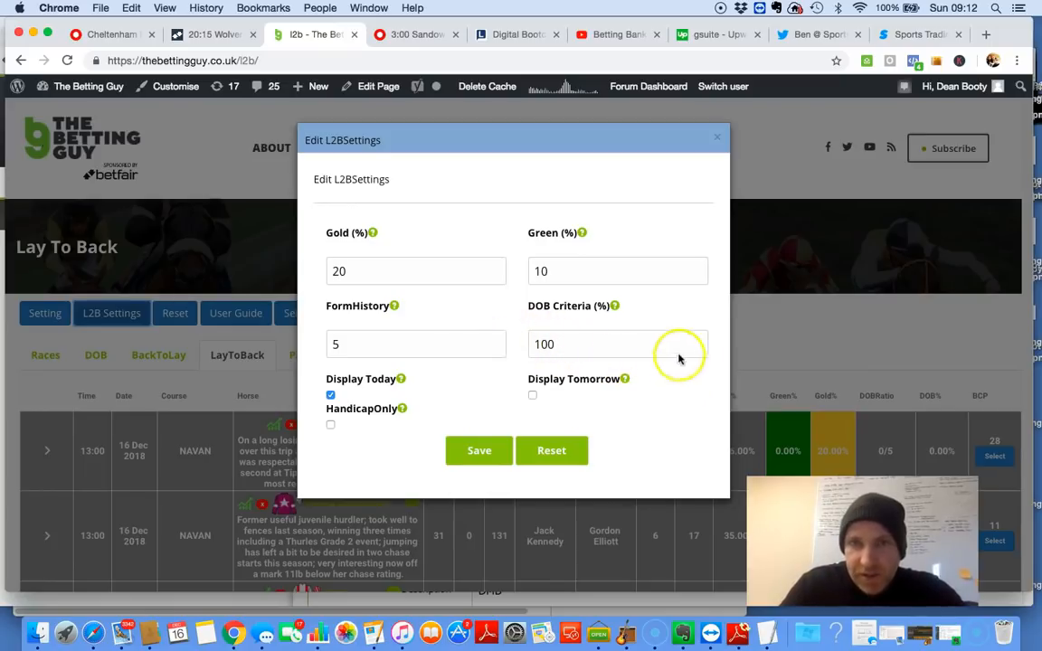
mouse_move(565, 249)
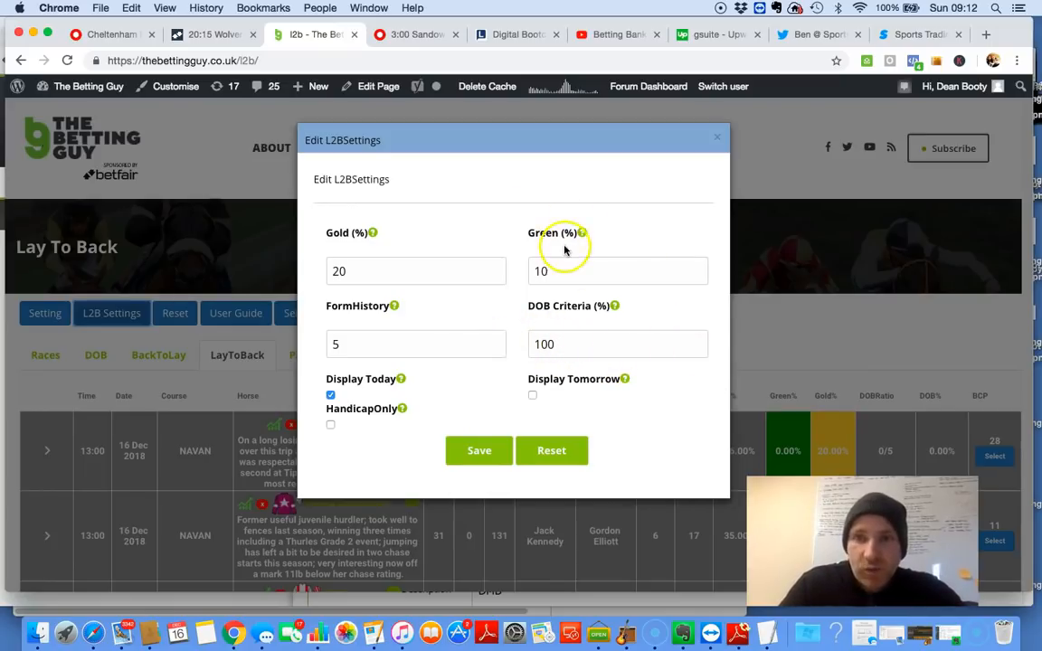
click(617, 271)
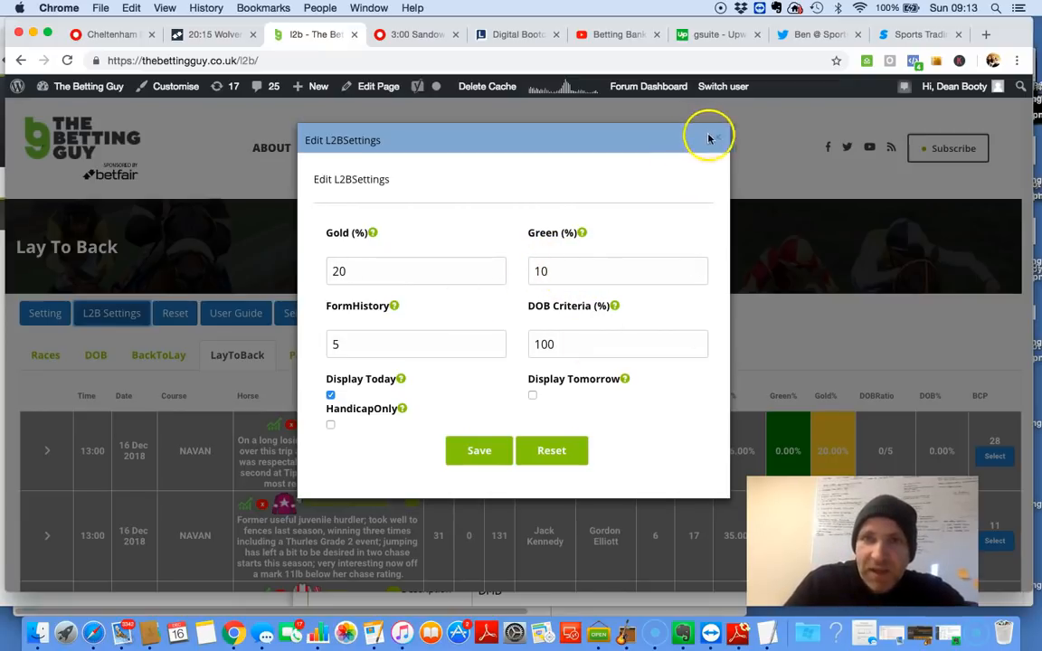
click(709, 135)
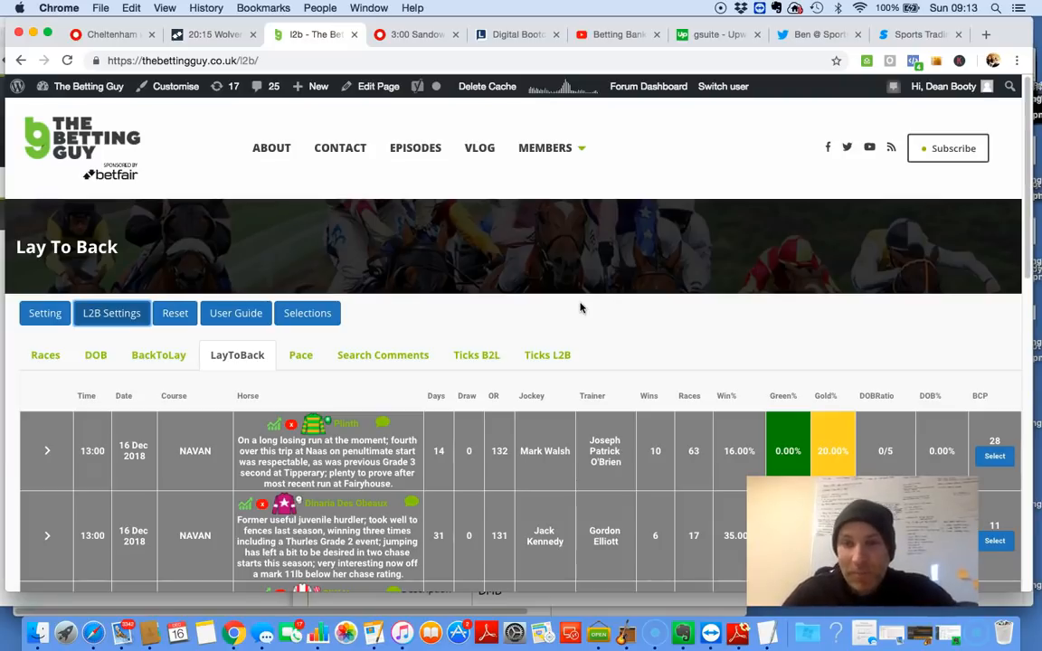
Scroll the race table and sort it by the BCP column, ascending
scroll(down, 3)
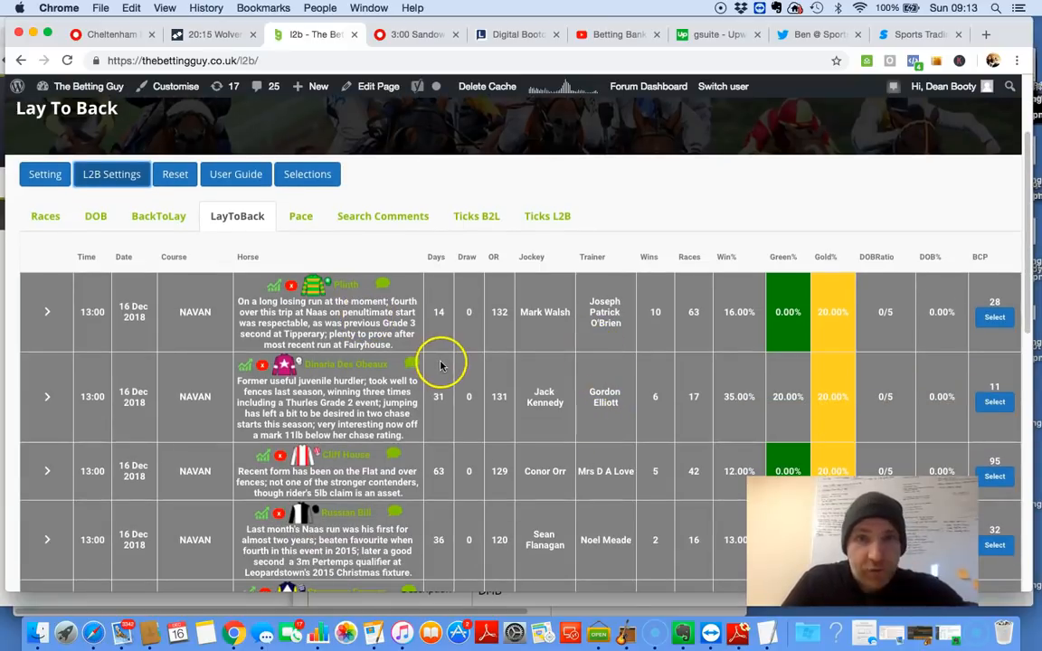
scroll(down, 3)
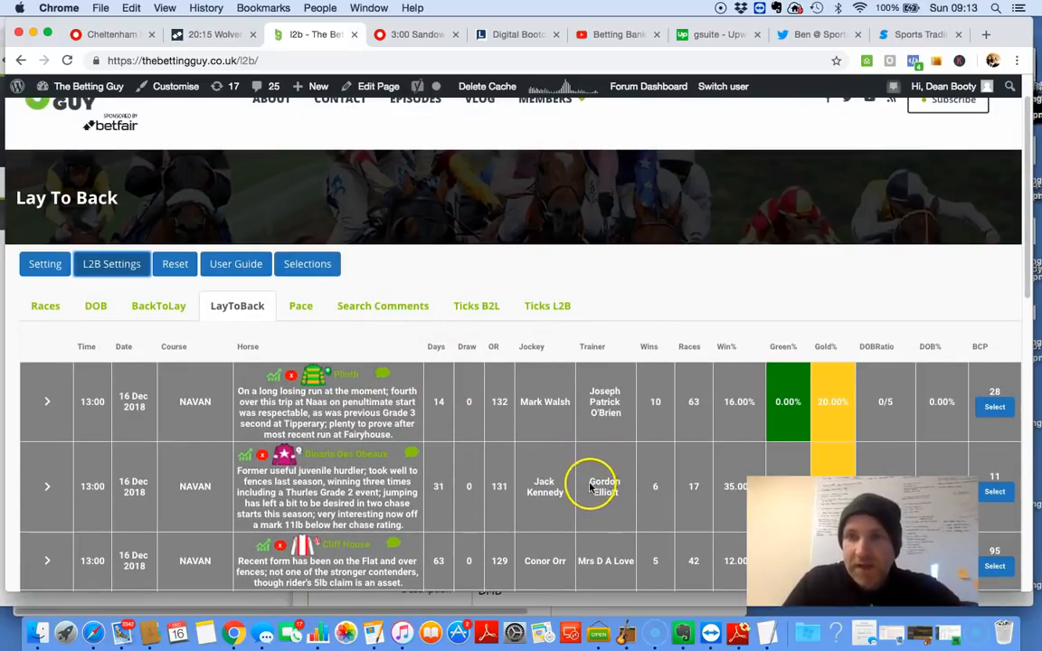
click(476, 306)
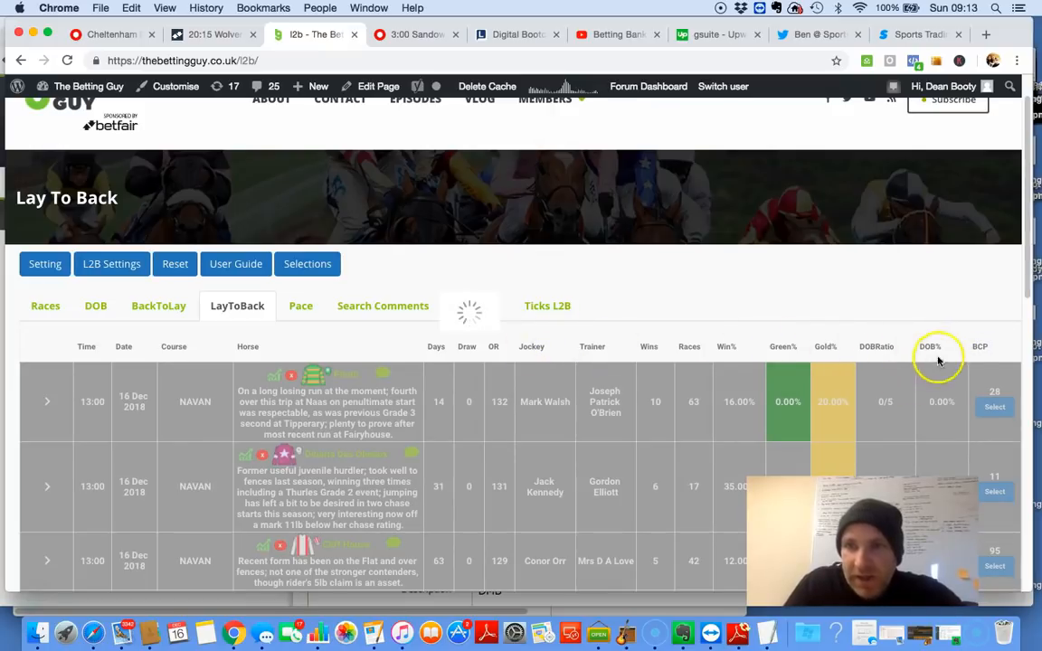
click(980, 347)
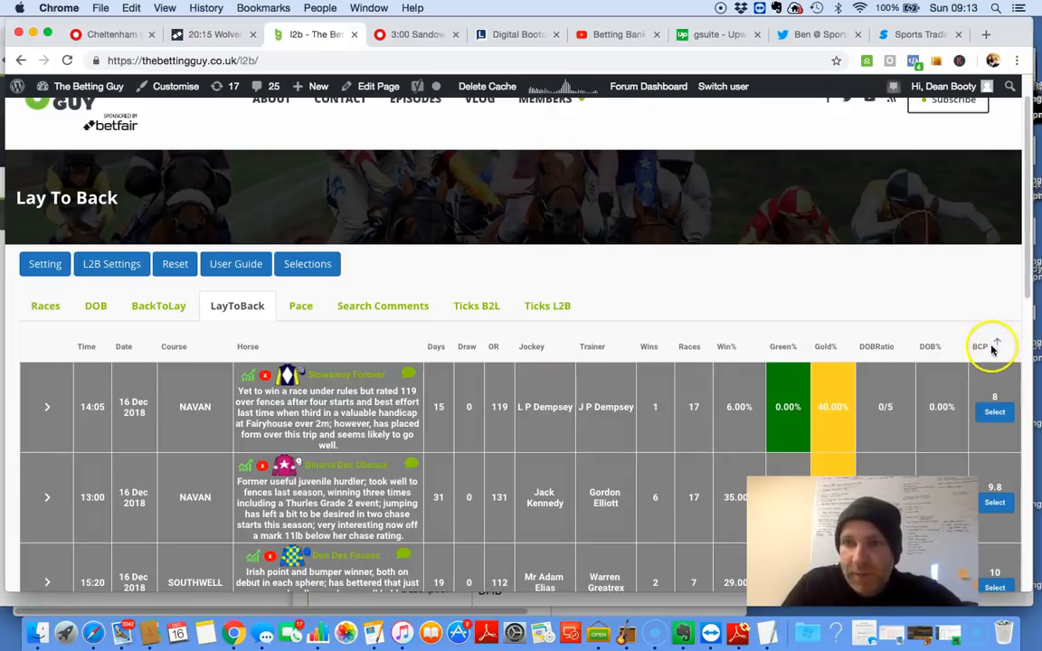
scroll(down, 3)
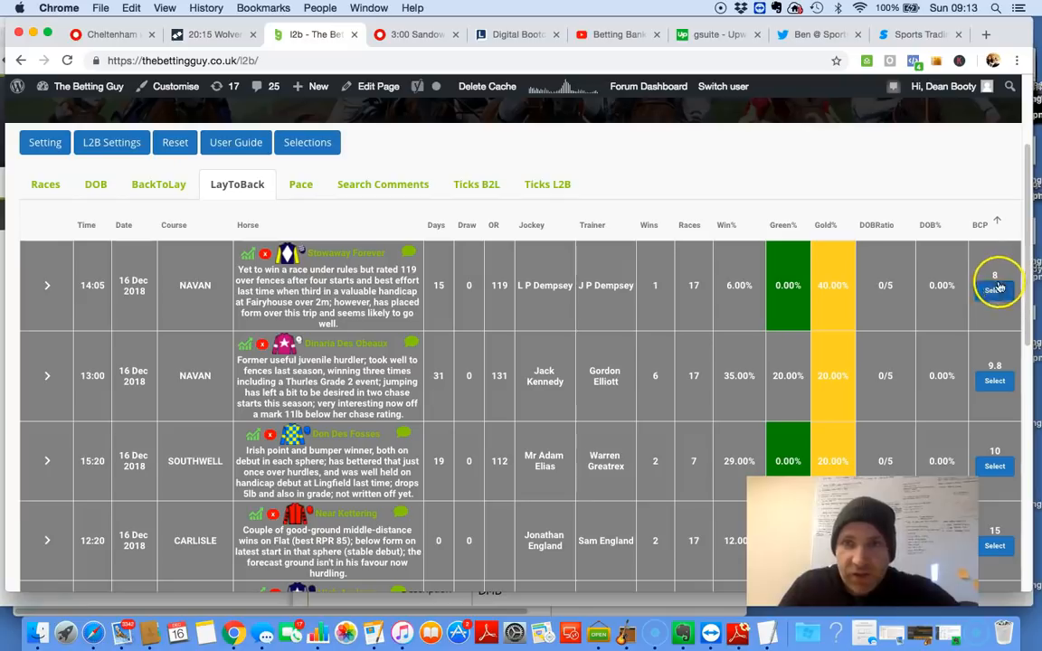
mouse_move(51, 312)
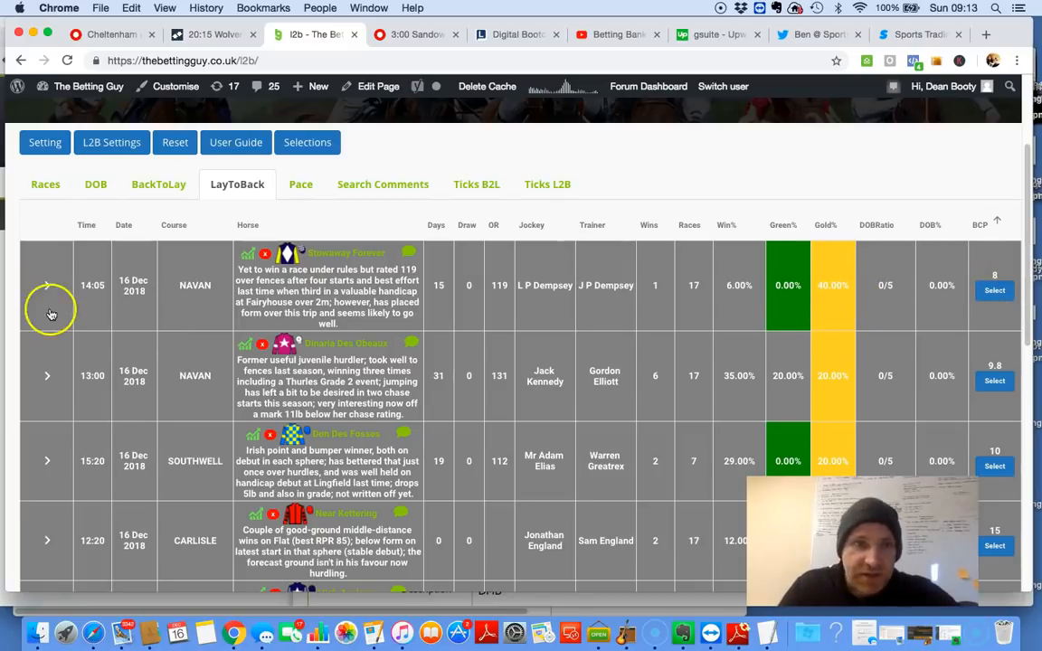
click(47, 285)
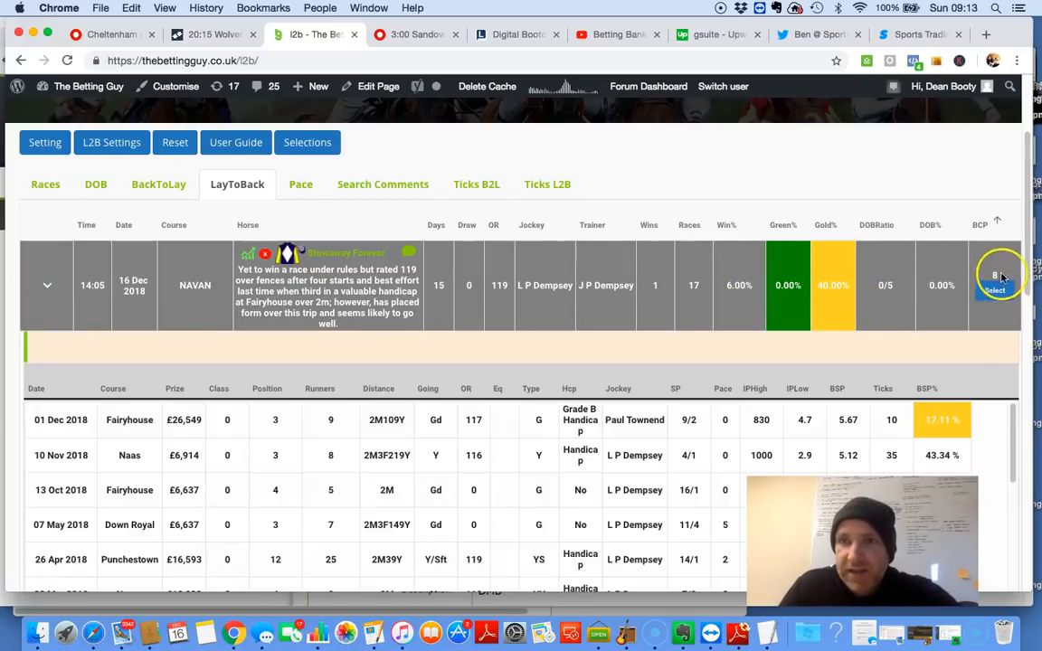
mouse_move(746, 197)
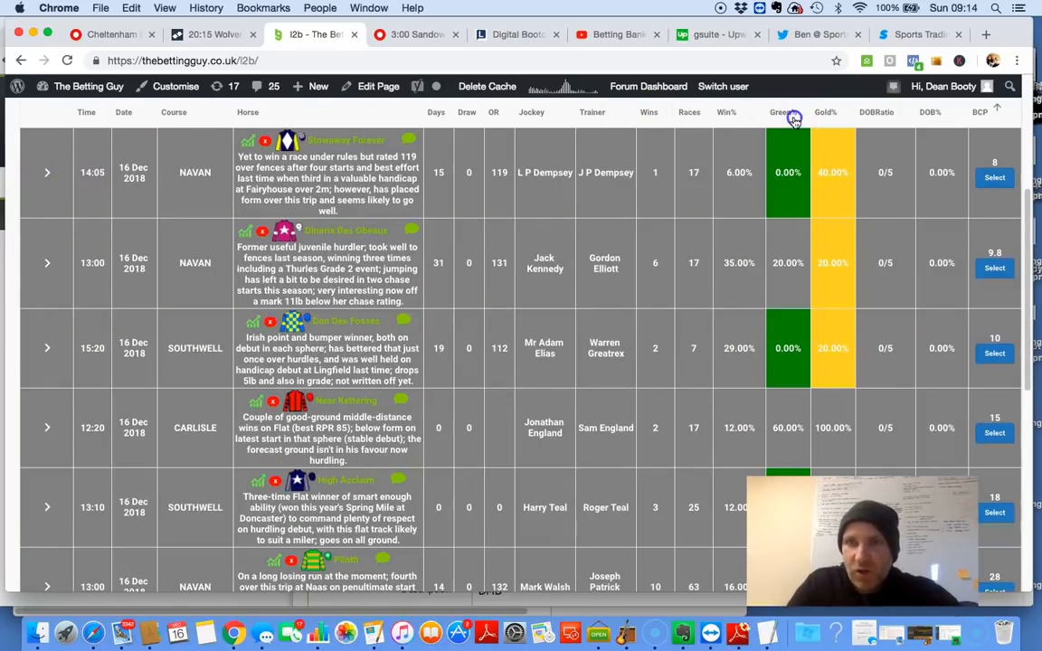
Sort the race table by Green% descending, putting Rosstan Bill at 60% on top
click(825, 113)
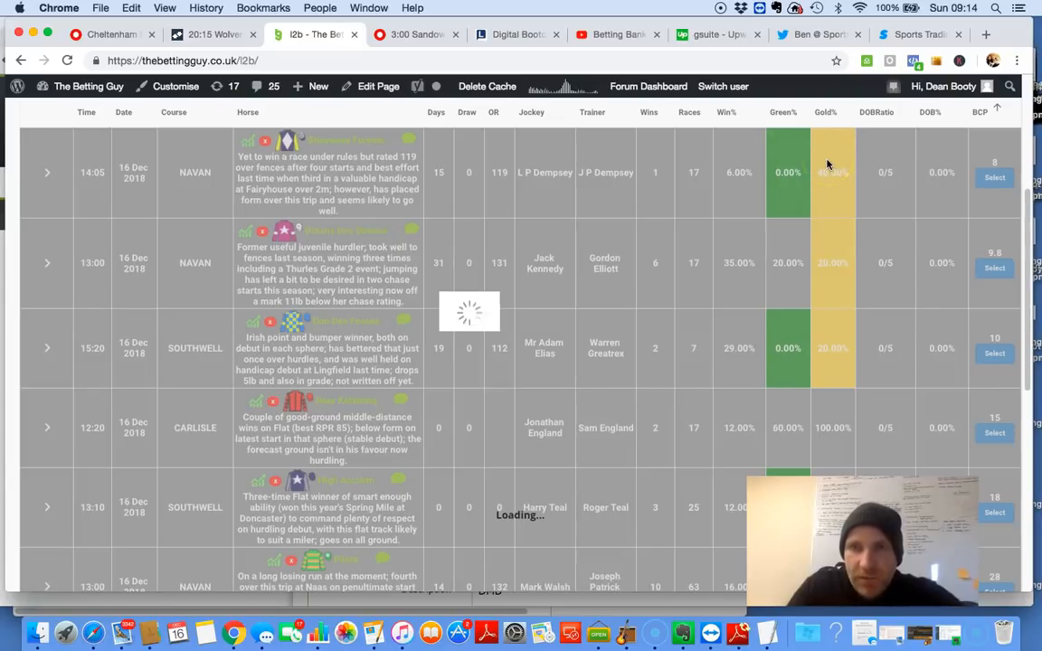
click(783, 113)
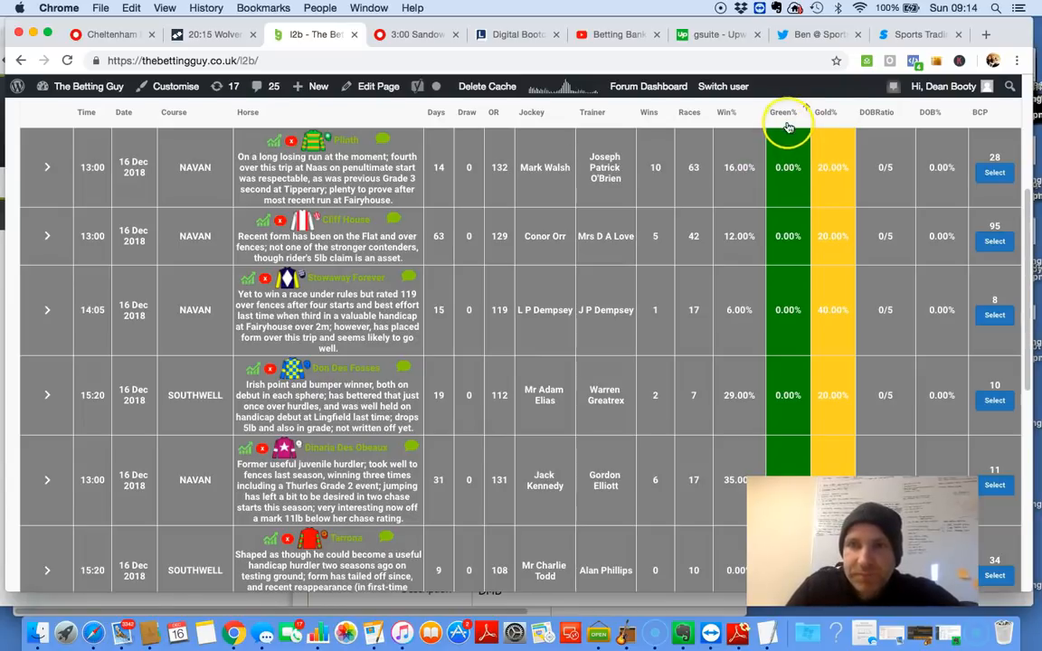
click(783, 112)
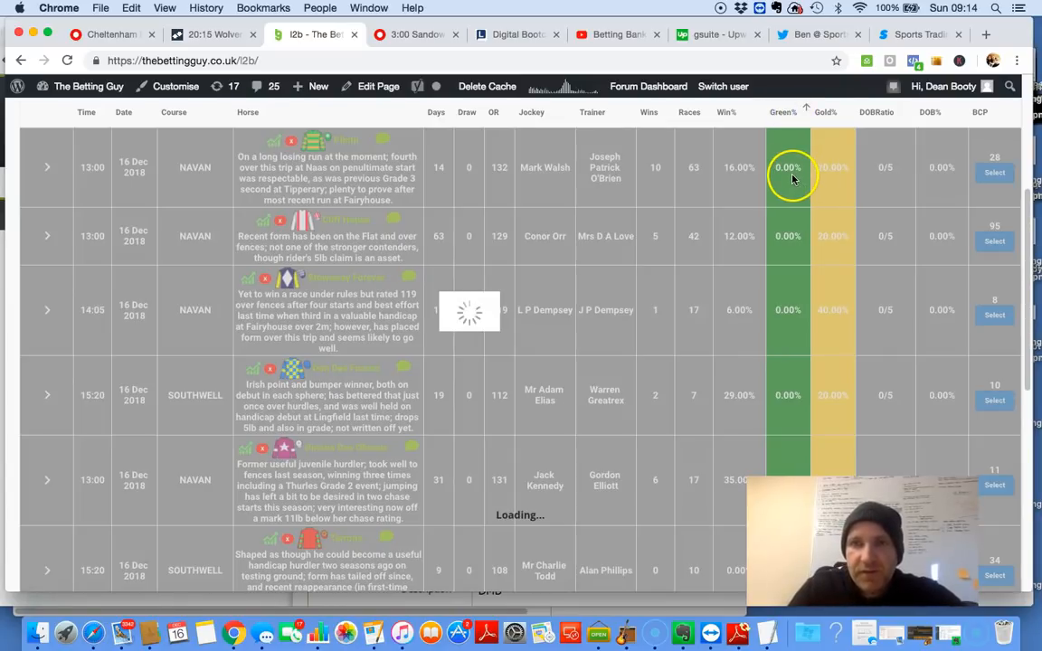
click(784, 113)
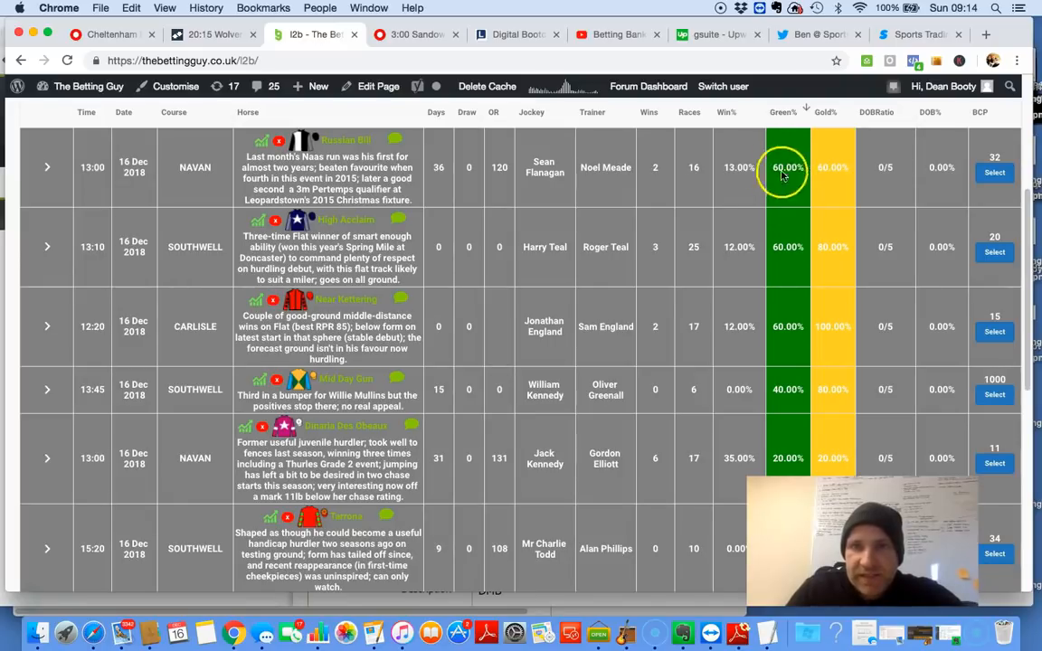
mouse_move(994, 151)
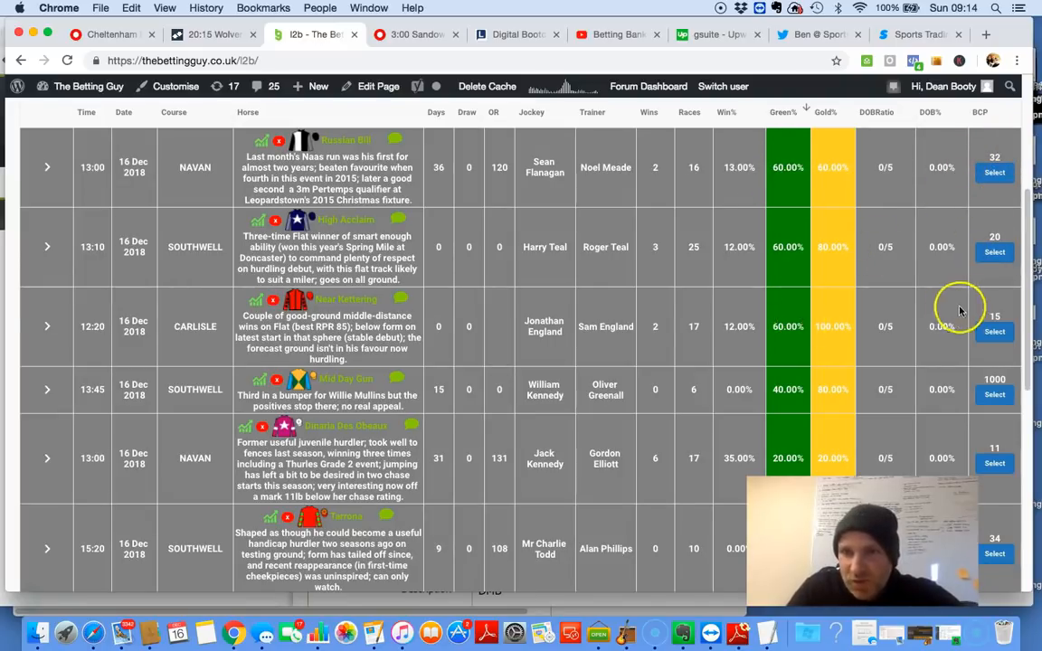
mouse_move(231, 357)
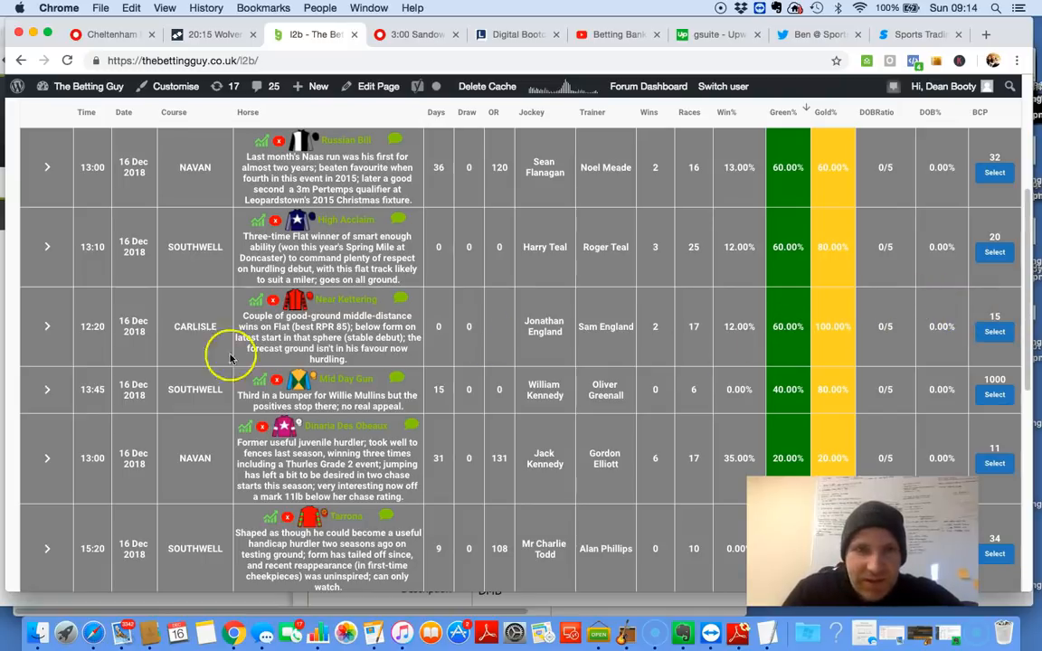
Expand the Near Kettering row and scroll through its previous runs and BSP% figures
click(47, 326)
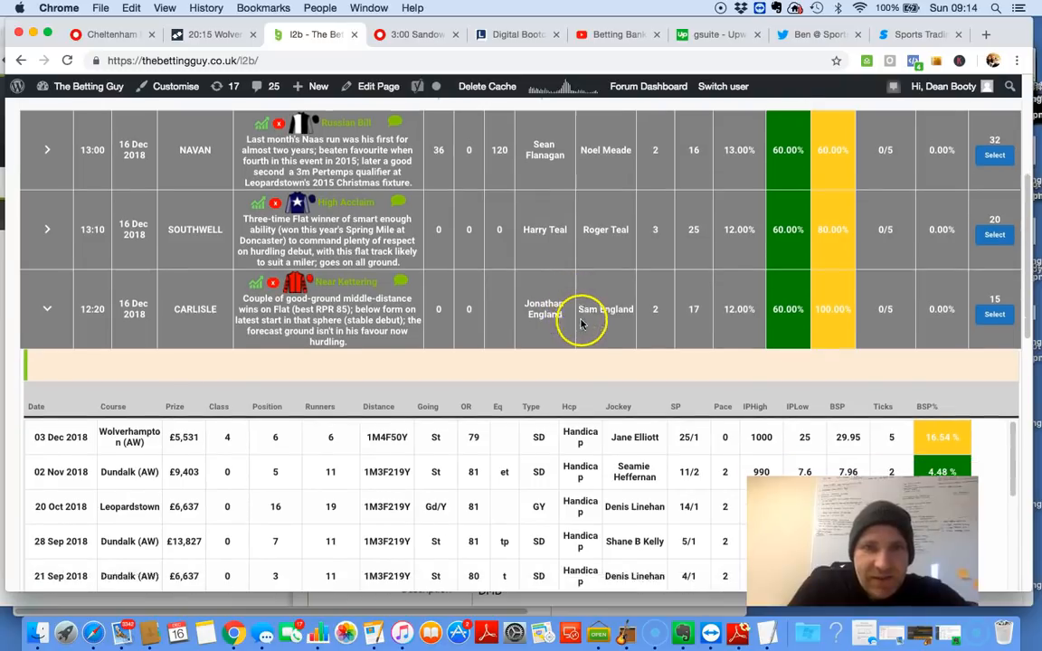
scroll(down, 3)
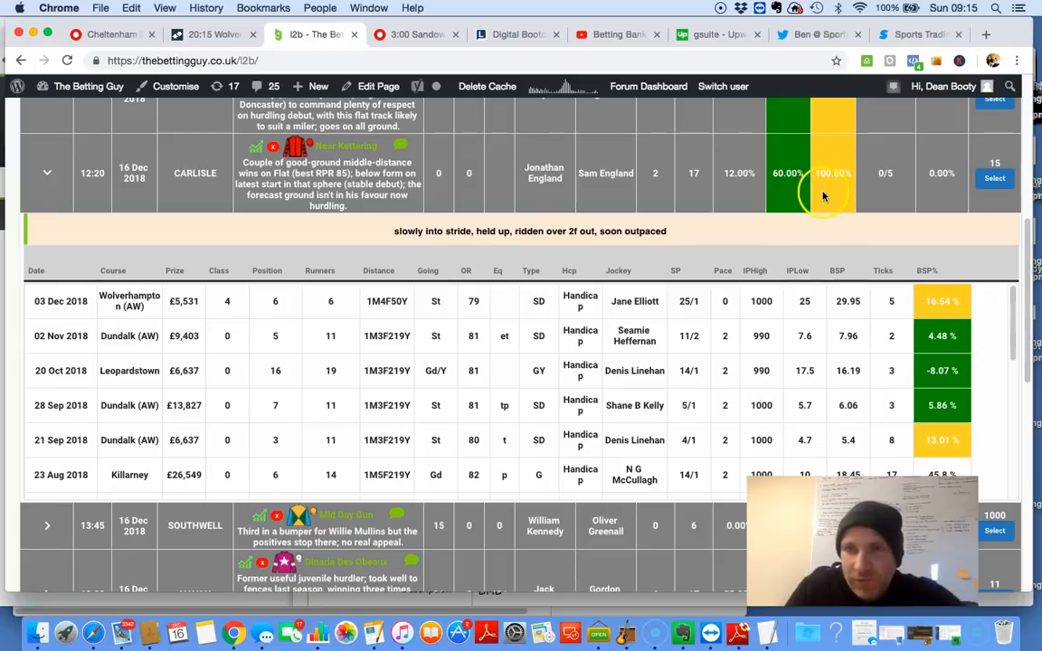
mouse_move(841, 256)
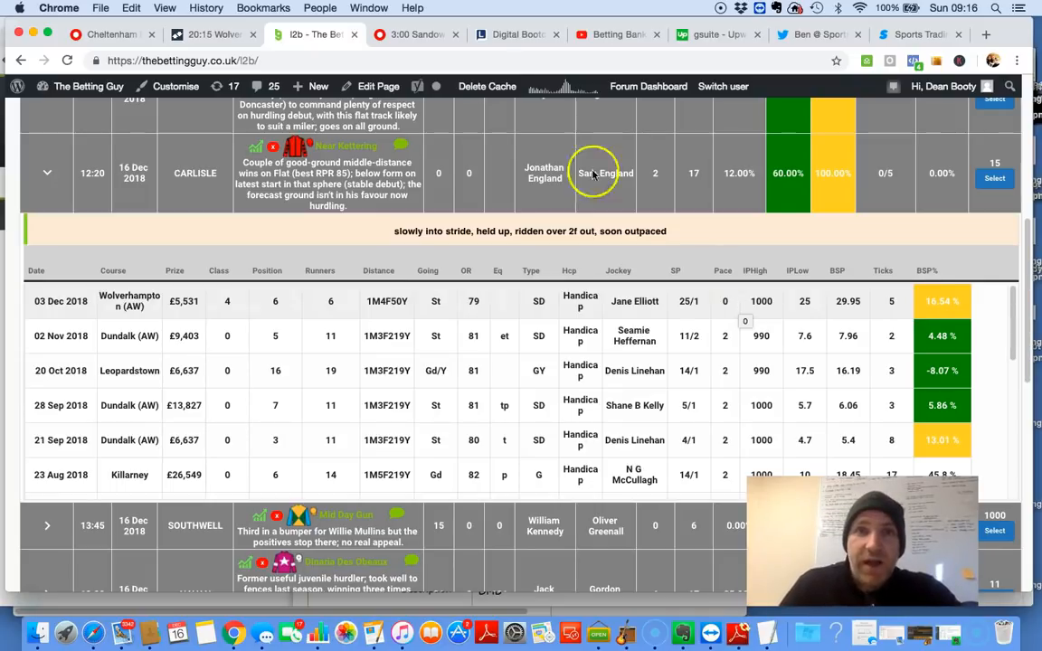
click(416, 34)
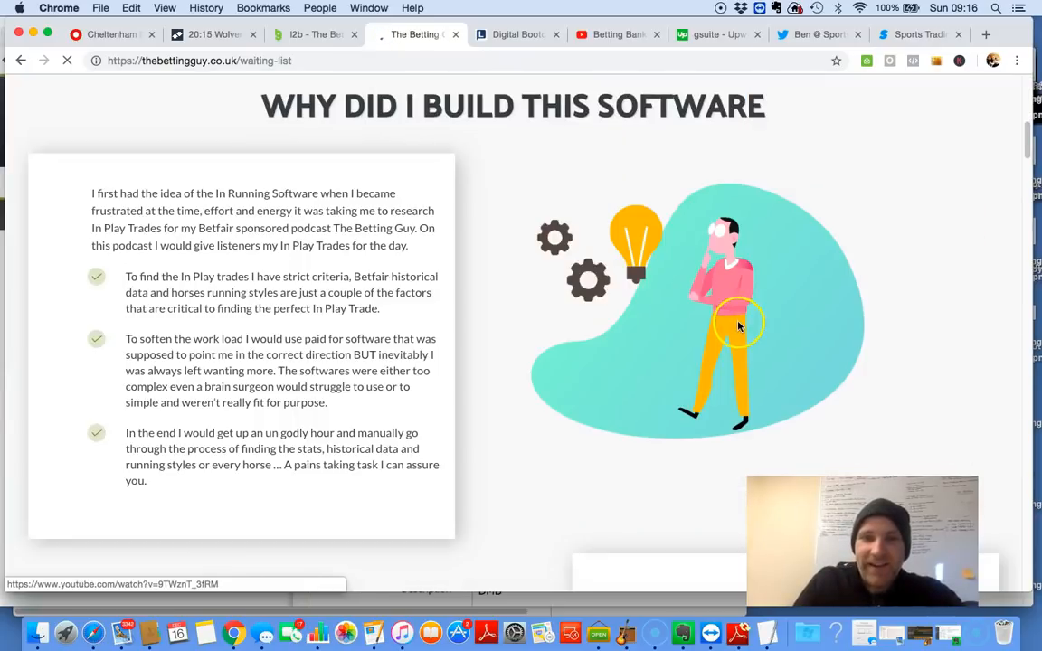
scroll(down, 3)
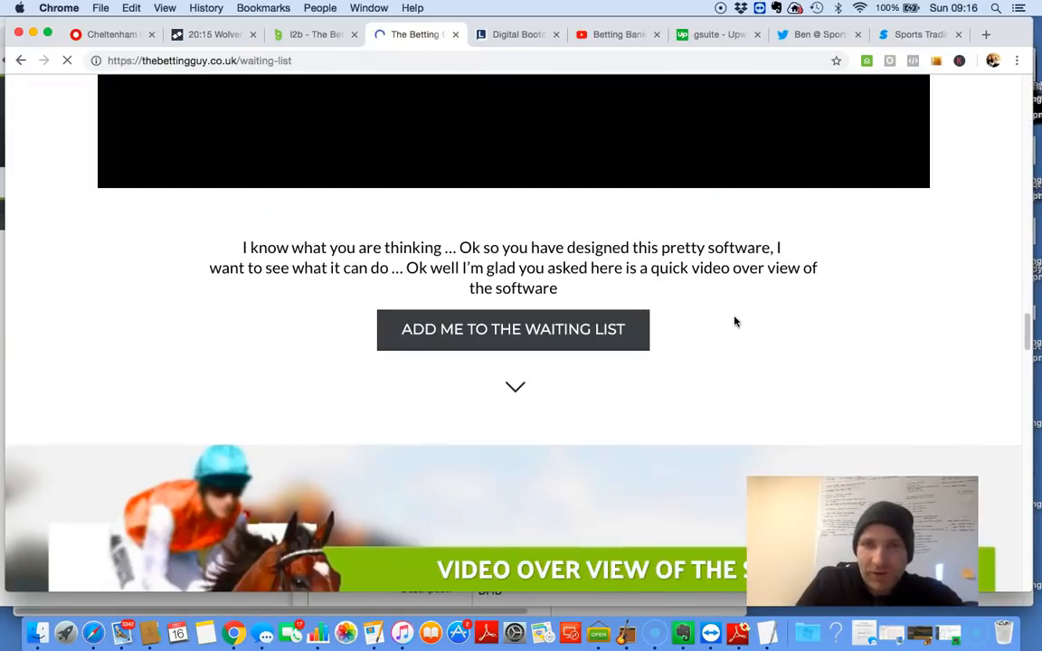
click(312, 35)
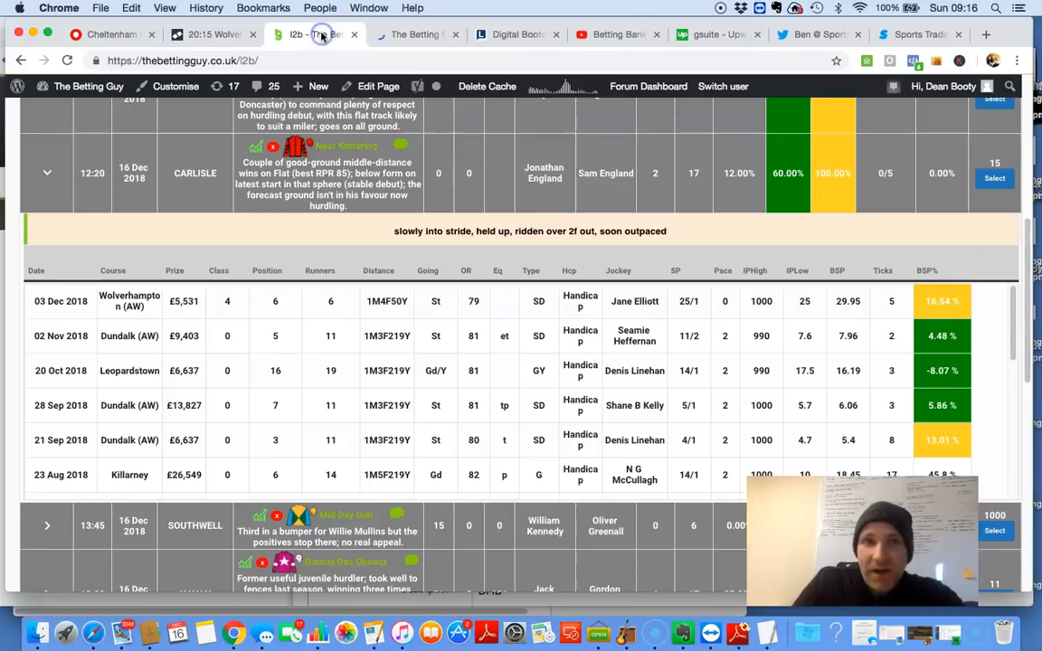
click(417, 86)
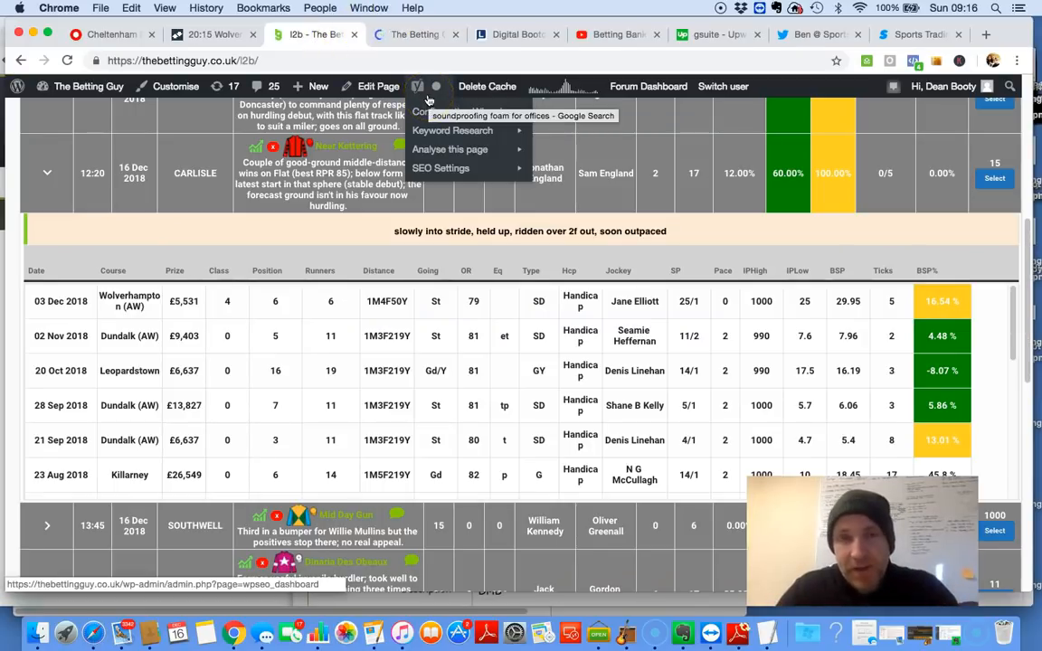